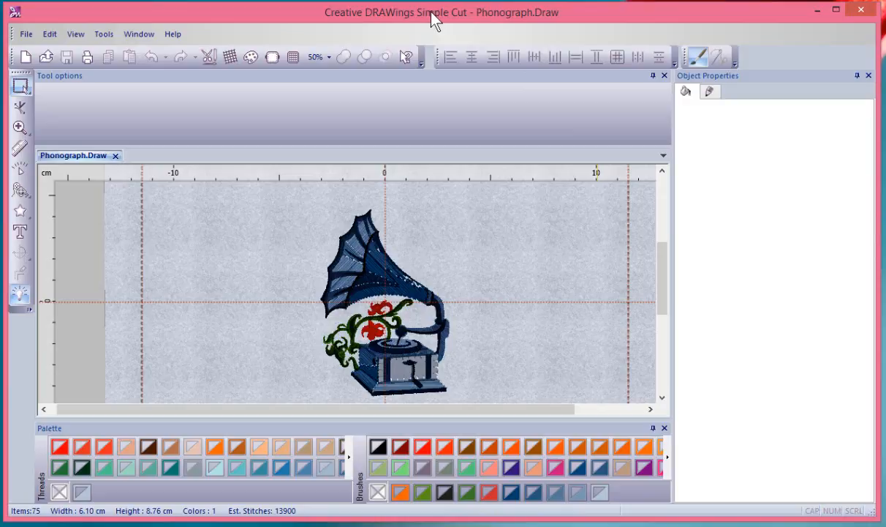
mouse_move(345, 123)
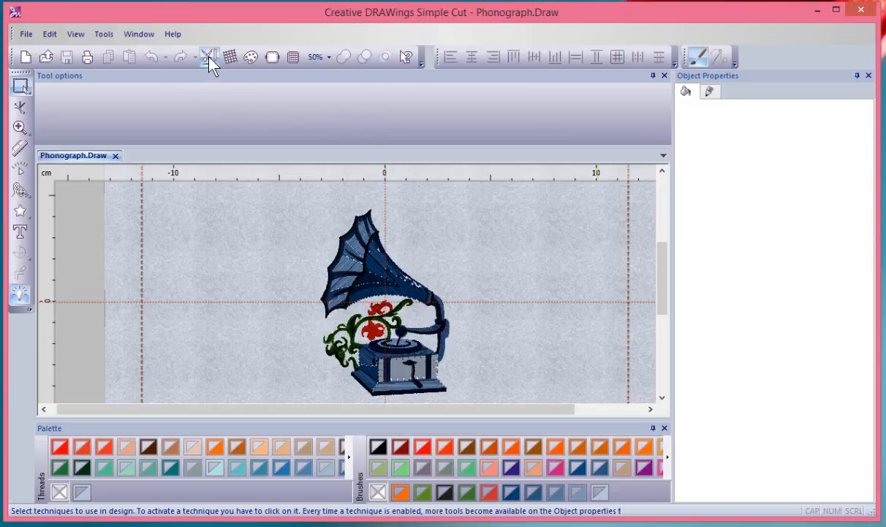
mouse_move(230, 57)
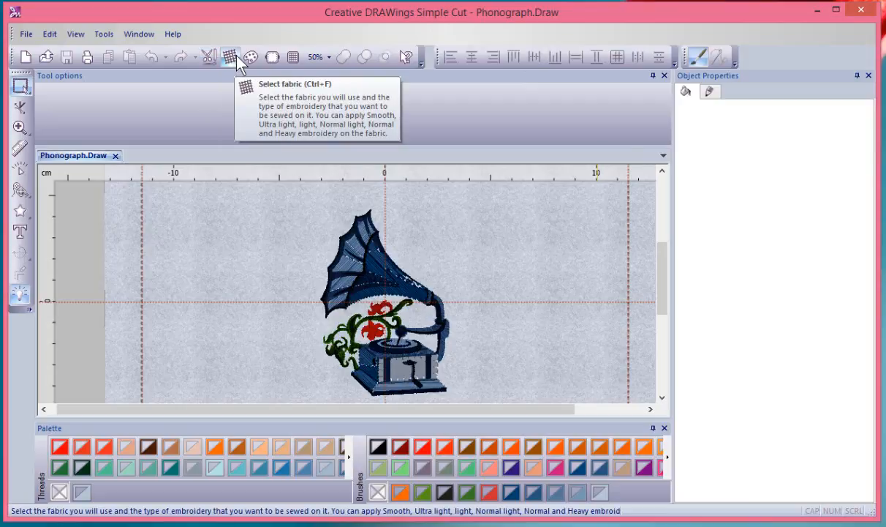
mouse_move(251, 57)
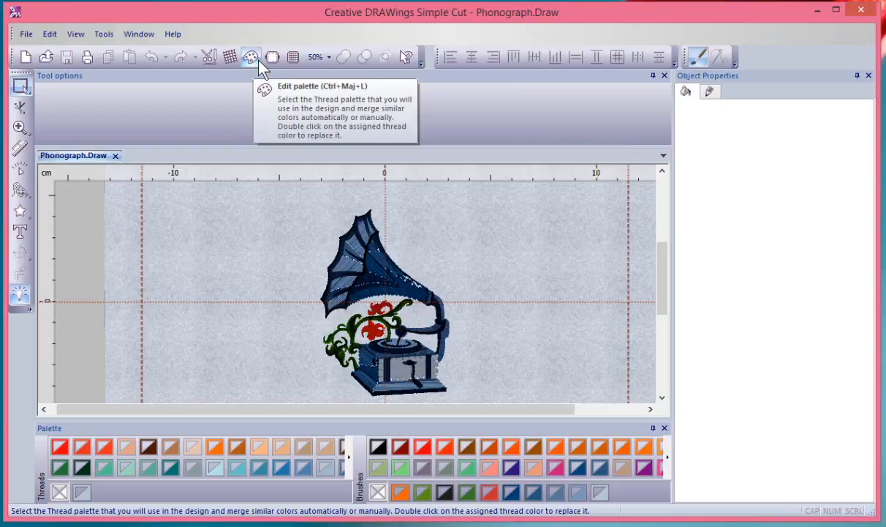
mouse_move(271, 57)
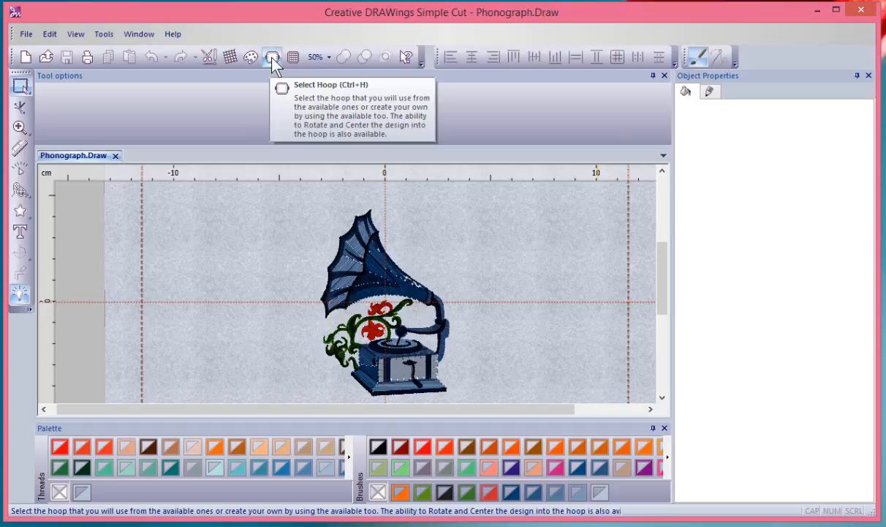
mouse_move(262, 70)
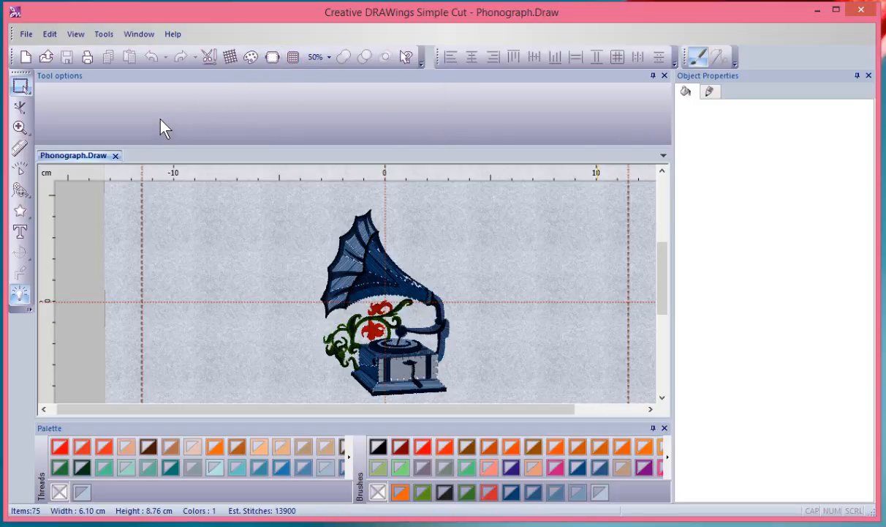
mouse_move(135, 114)
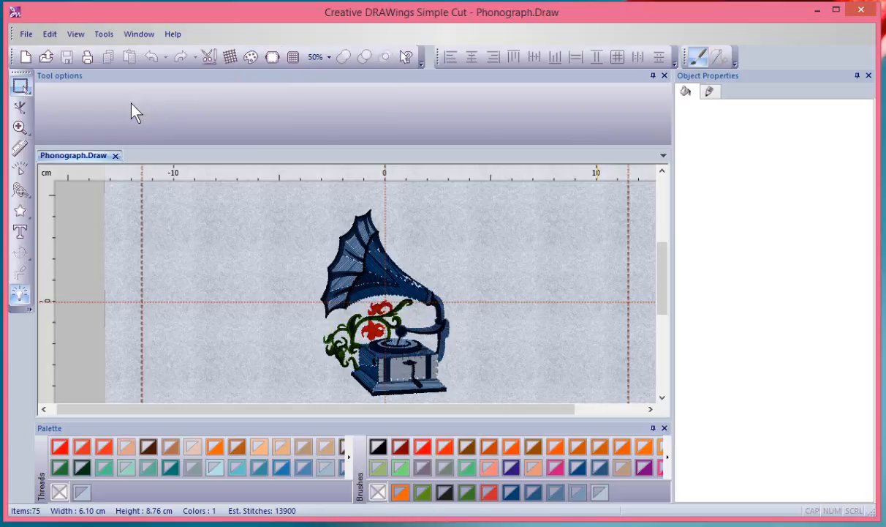
mouse_move(110, 121)
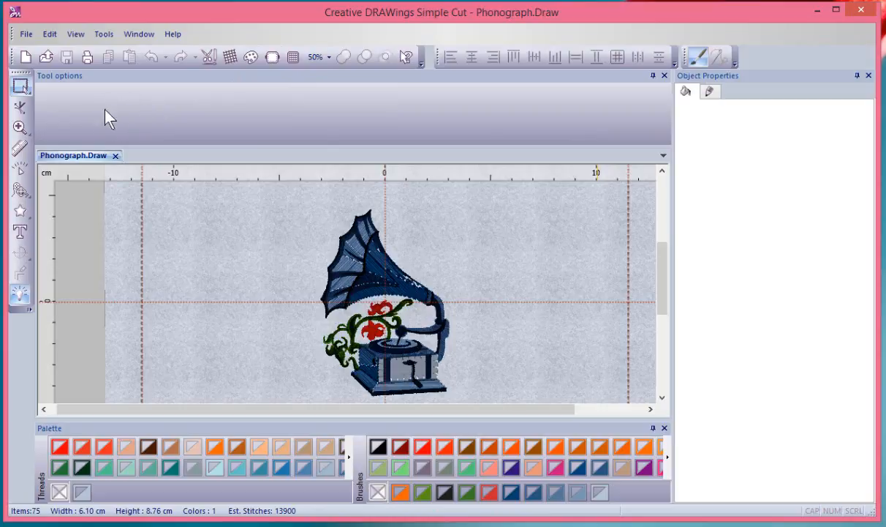
mouse_move(21, 128)
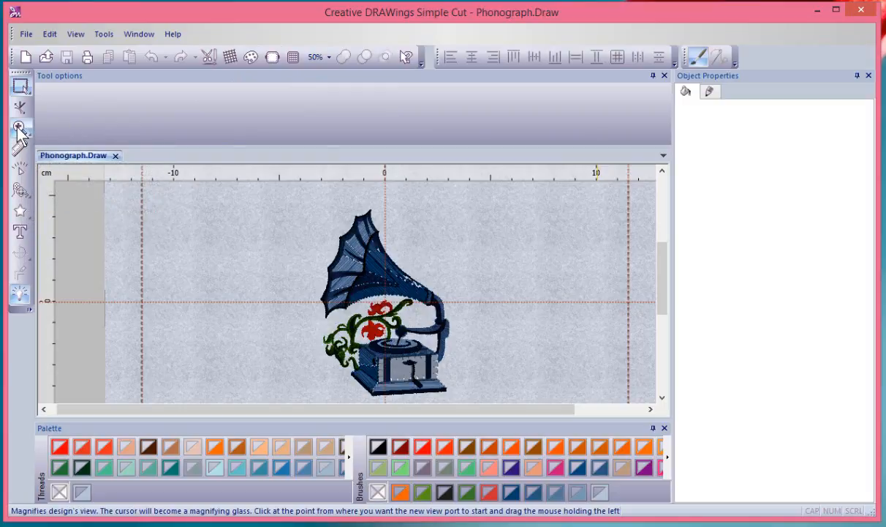
mouse_move(20, 131)
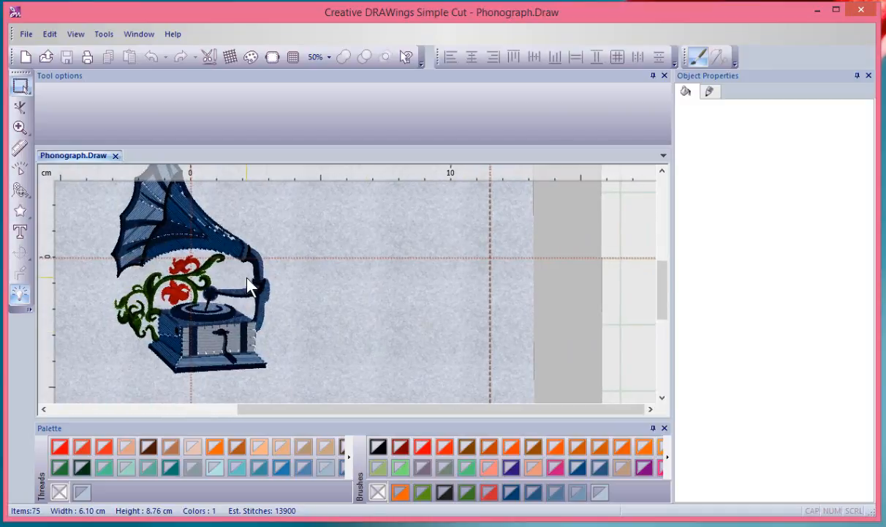
mouse_move(19, 129)
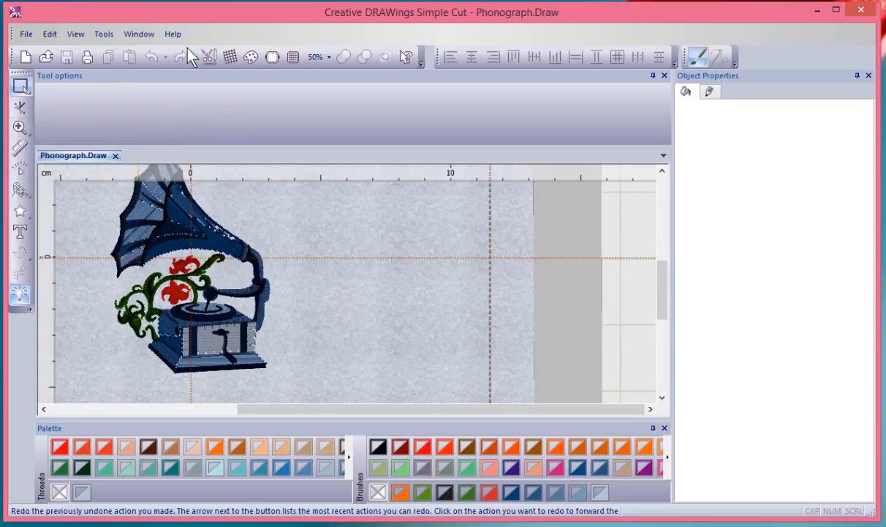
Open the Help menu to reach Show Help On and product information.
left_click(172, 34)
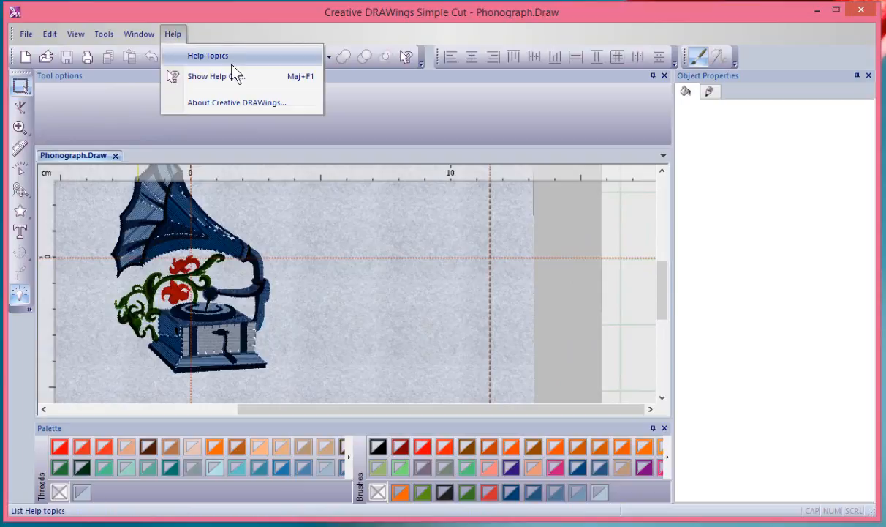
mouse_move(216, 76)
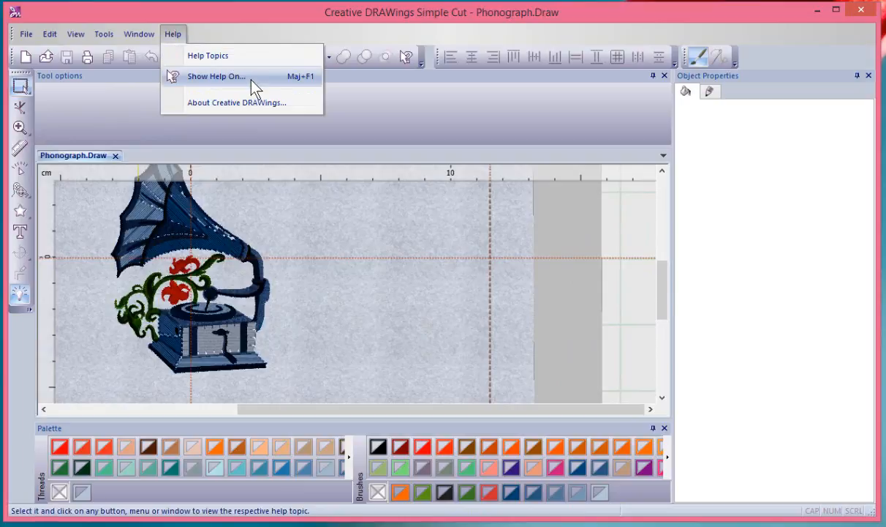
mouse_move(261, 102)
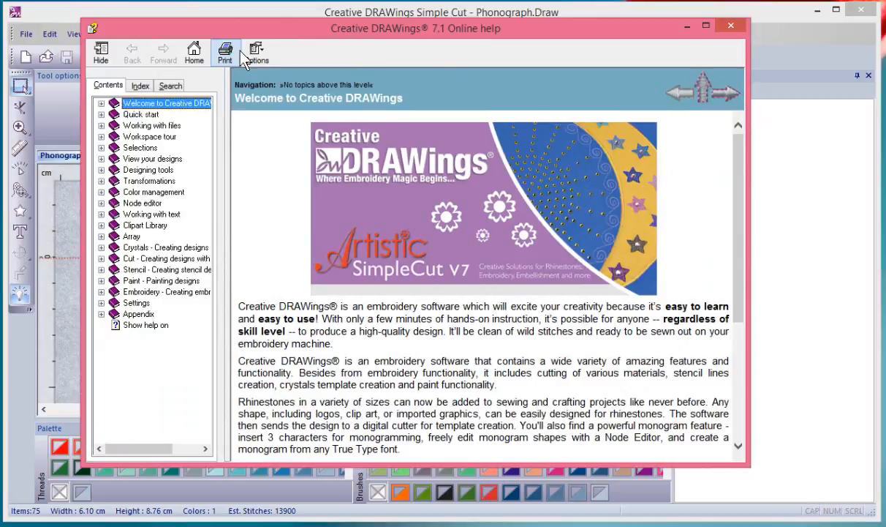
mouse_move(238, 86)
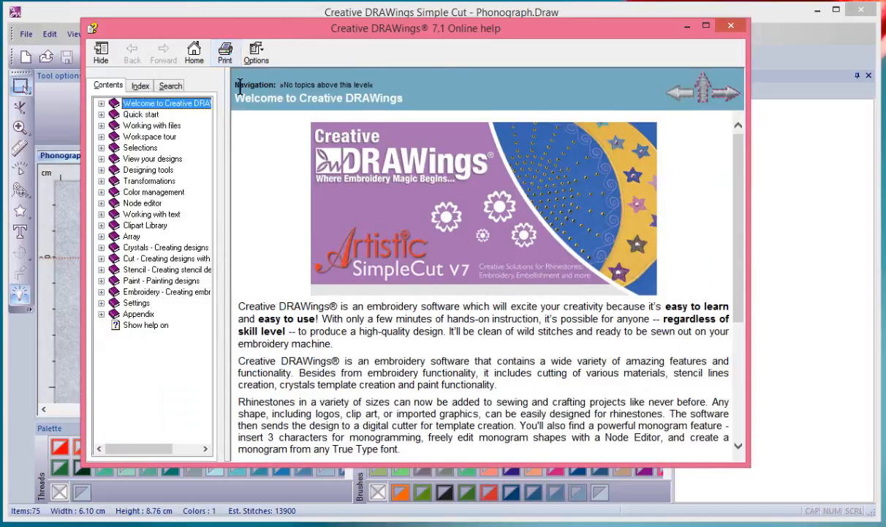
mouse_move(262, 171)
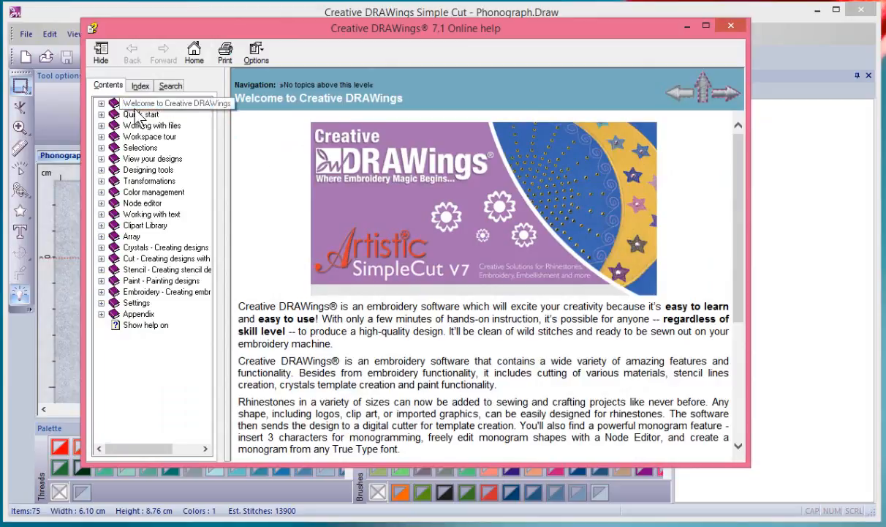
Bring up the Creative DRAWings 7.1 Online help on its Welcome page with Contents.
left_click(167, 103)
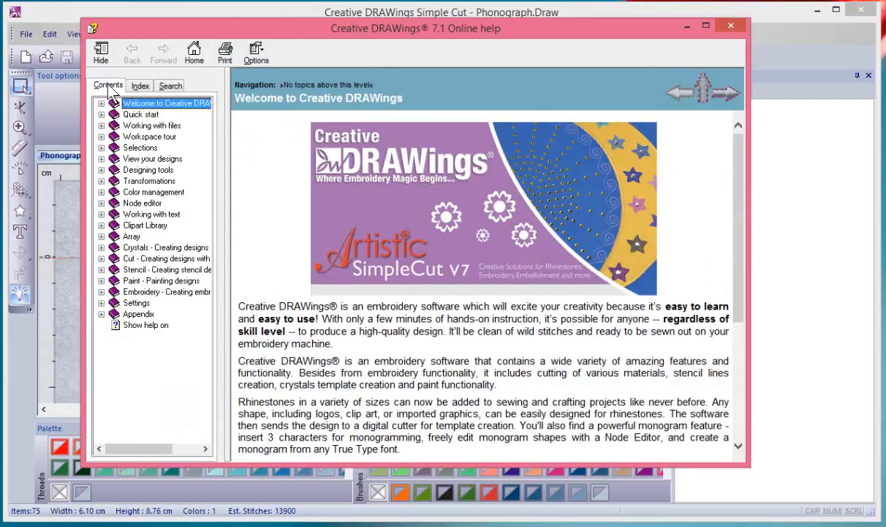
mouse_move(130, 245)
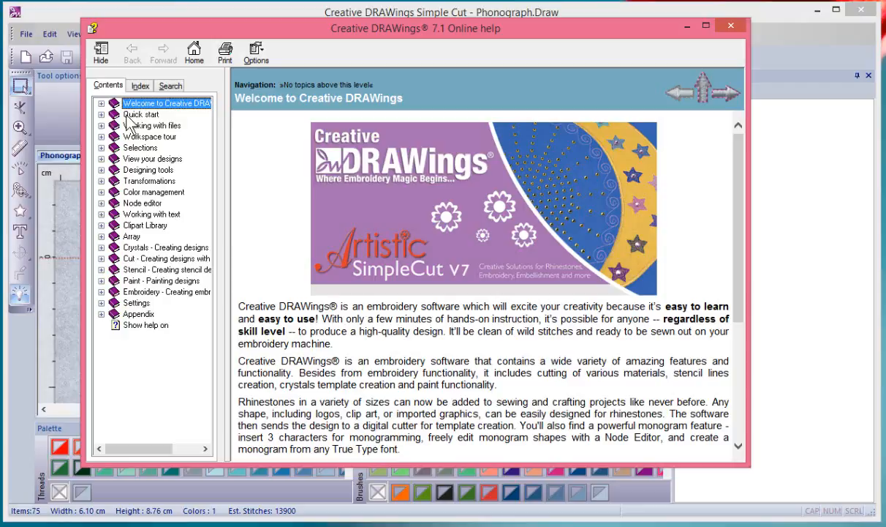
Read the Start up wizard page under Quick start, then close the online help.
left_click(102, 114)
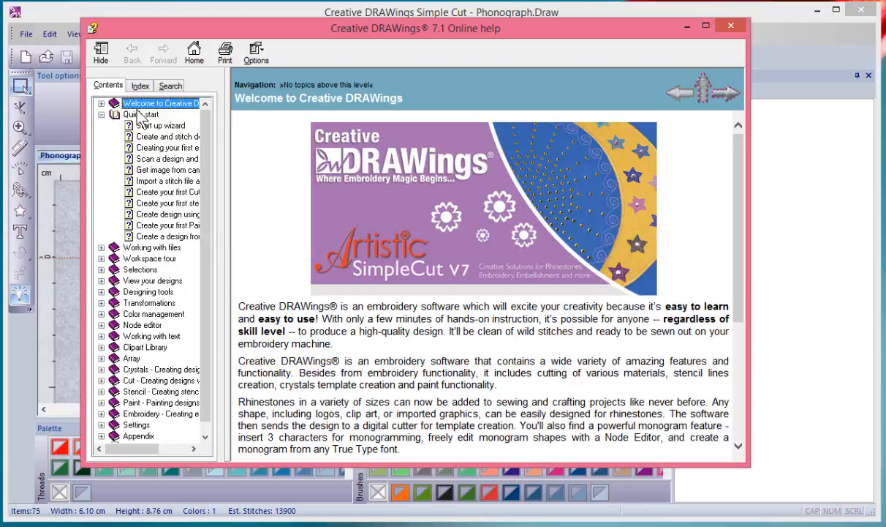
mouse_move(168, 139)
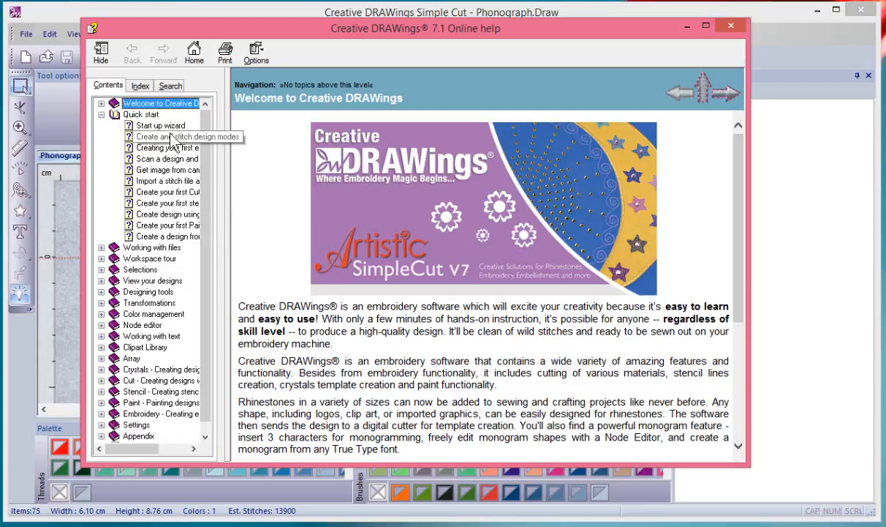
left_click(161, 125)
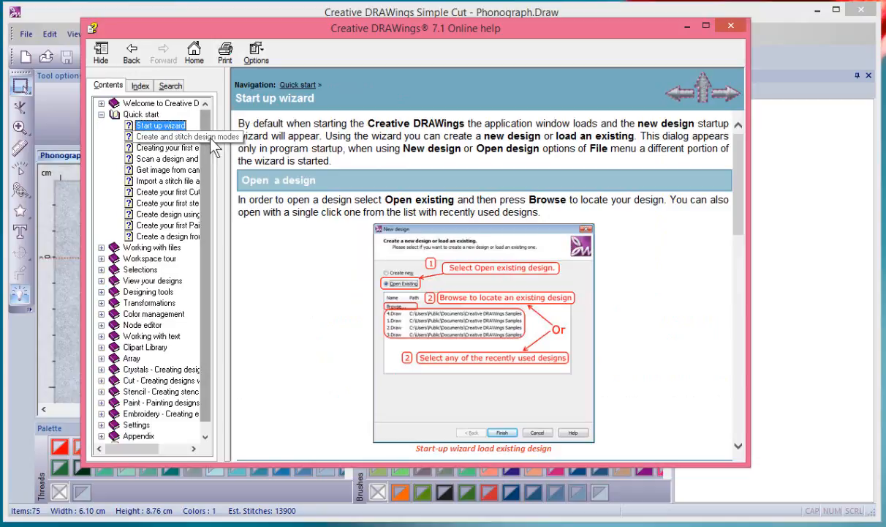
mouse_move(745, 199)
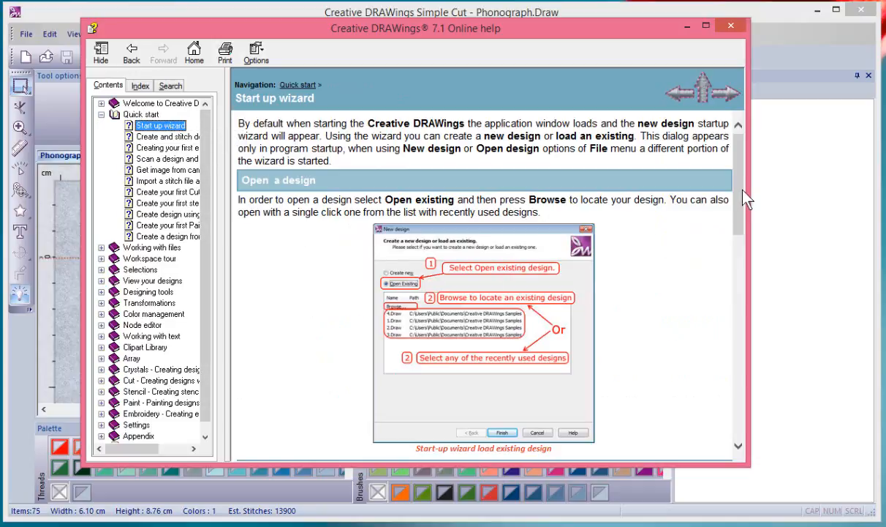
mouse_move(743, 167)
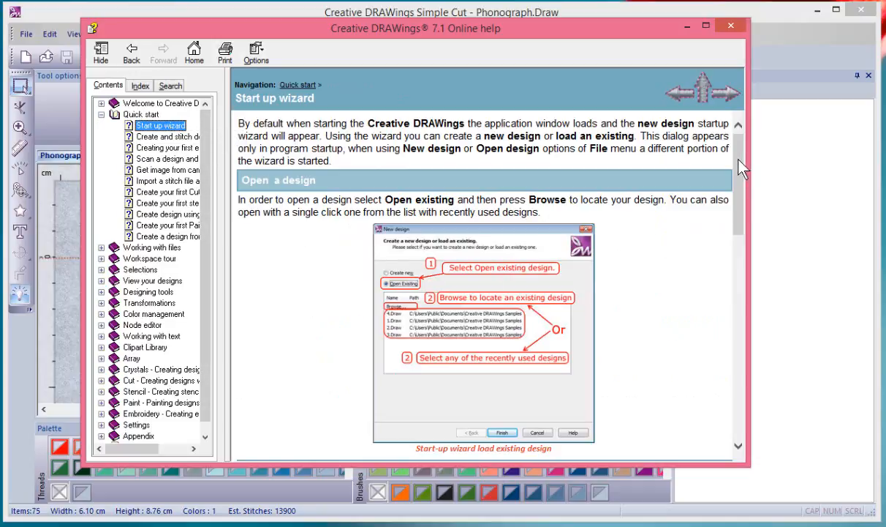
scroll("down", 3)
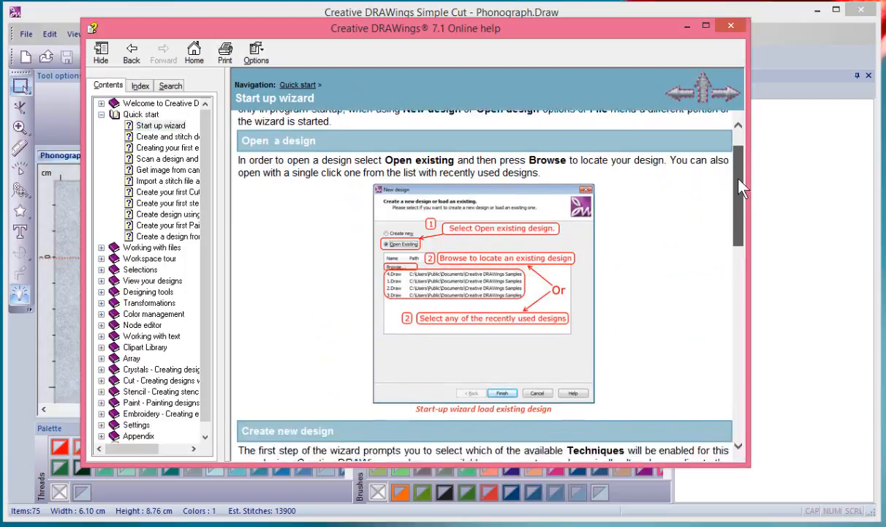
scroll("down", 3)
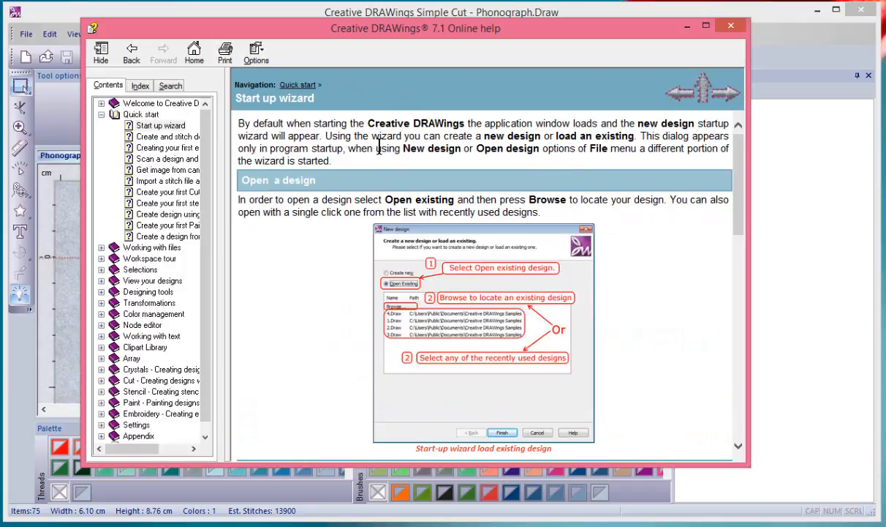
mouse_move(215, 171)
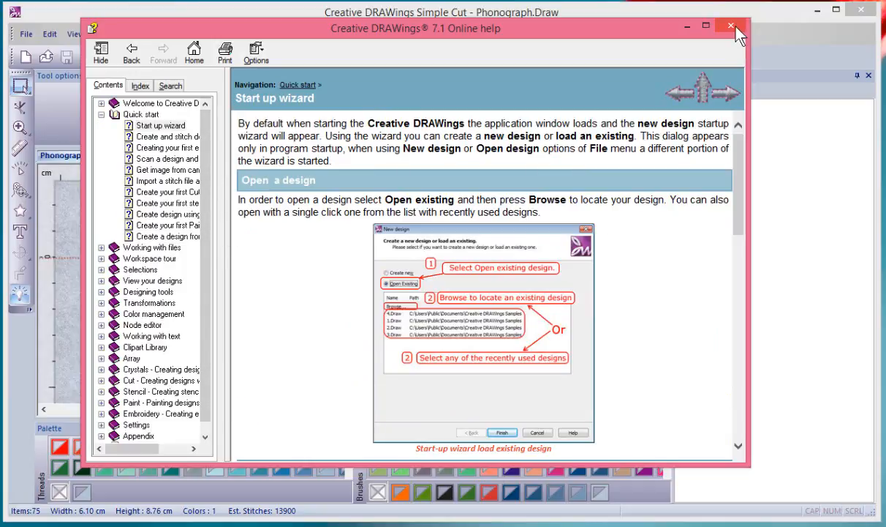
left_click(730, 26)
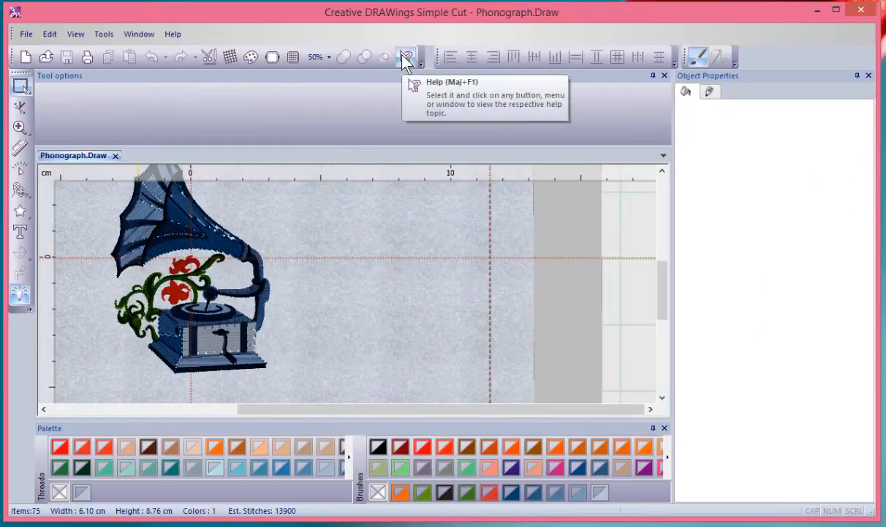
left_click(407, 57)
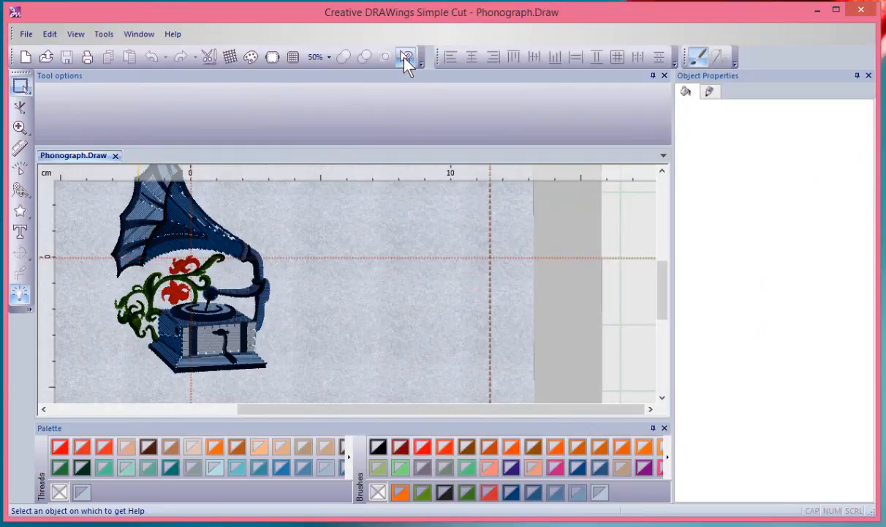
left_click(406, 58)
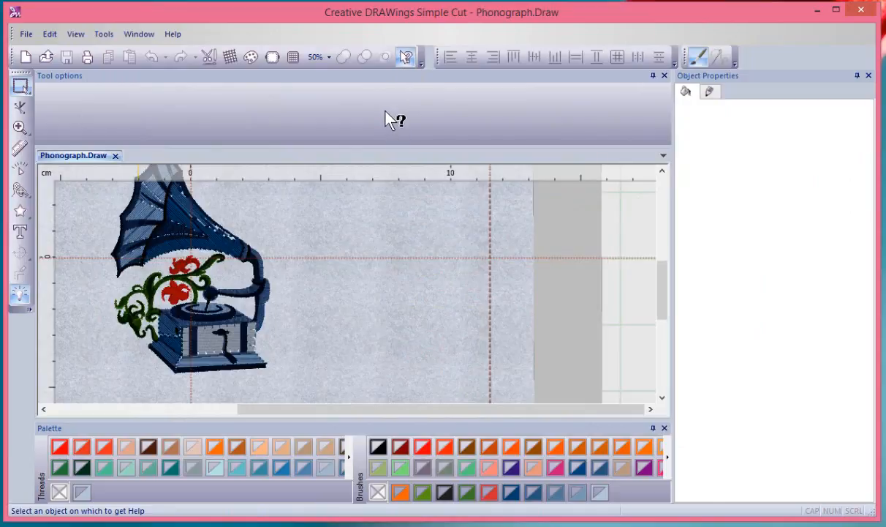
mouse_move(390, 116)
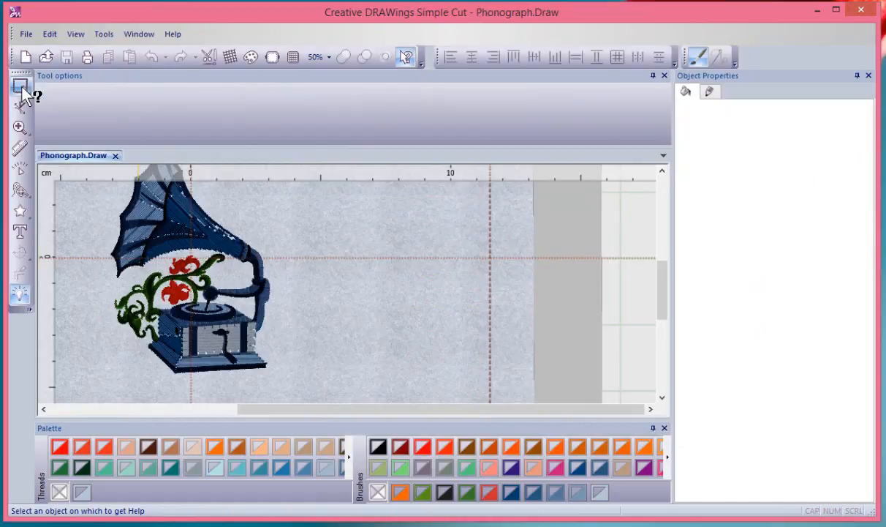
left_click(20, 88)
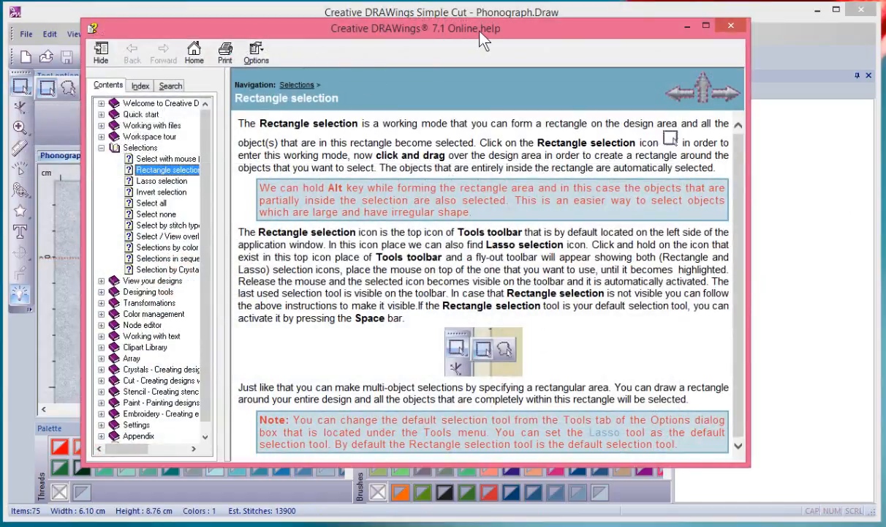
mouse_move(364, 154)
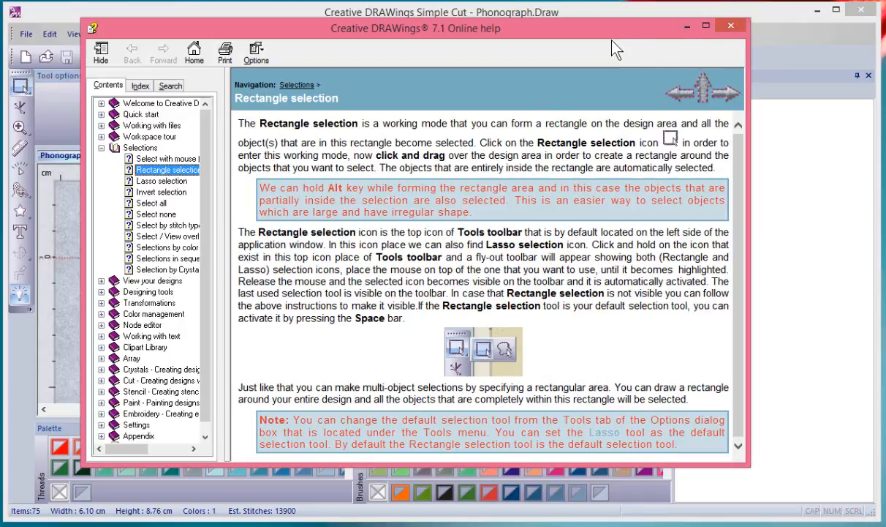
left_click(729, 25)
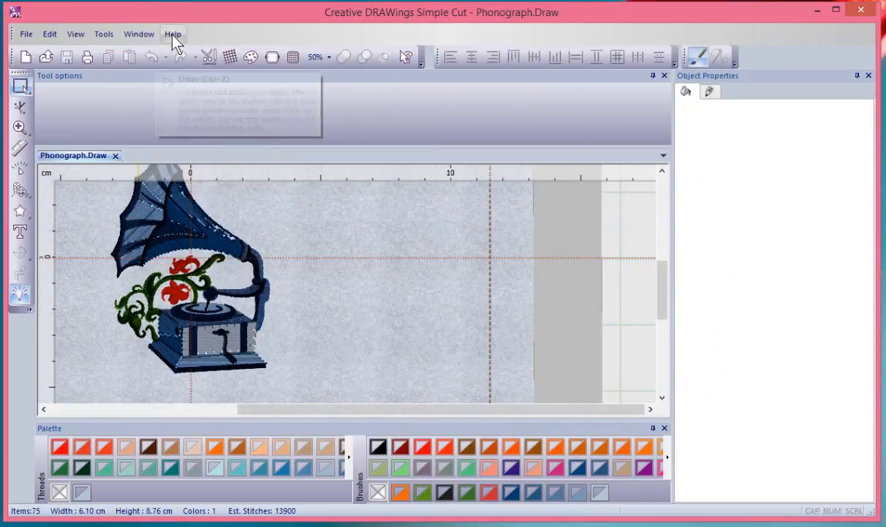
left_click(173, 33)
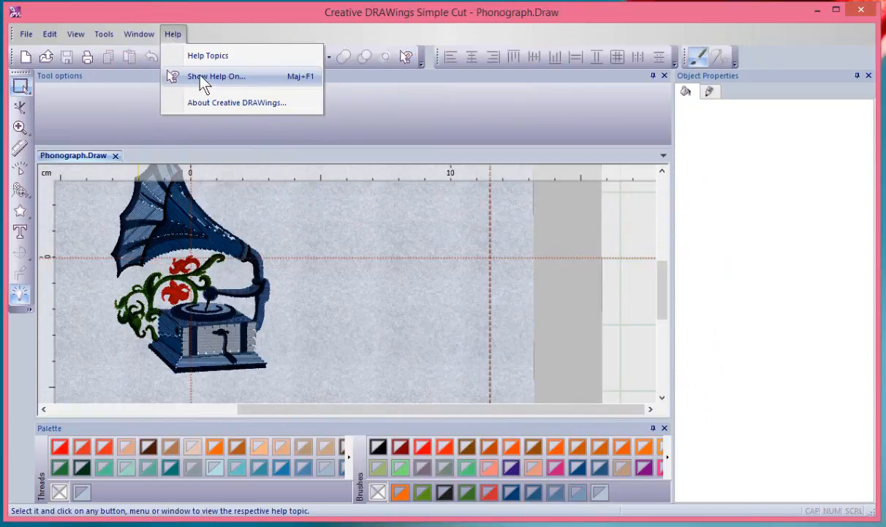
left_click(216, 76)
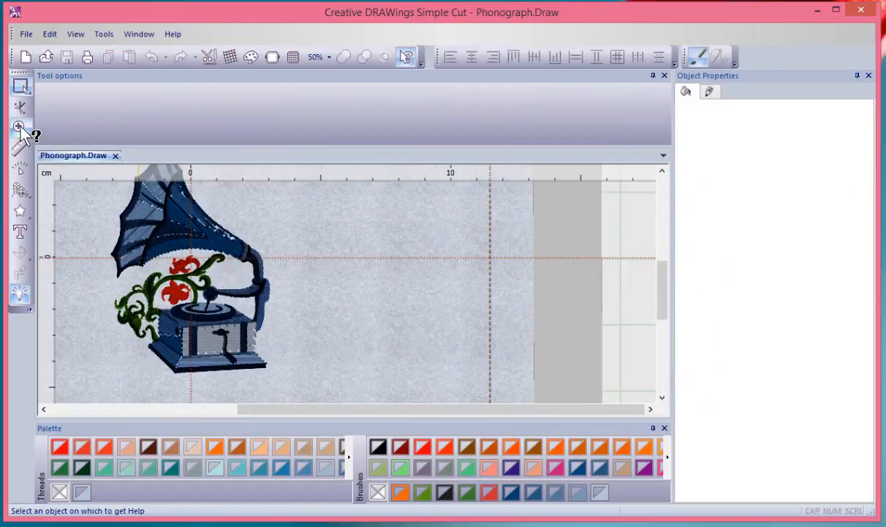
left_click(20, 130)
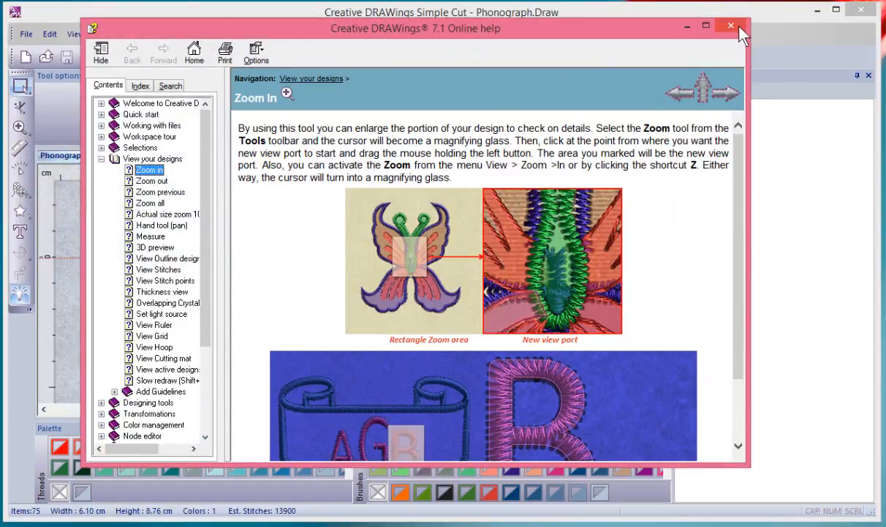
left_click(729, 25)
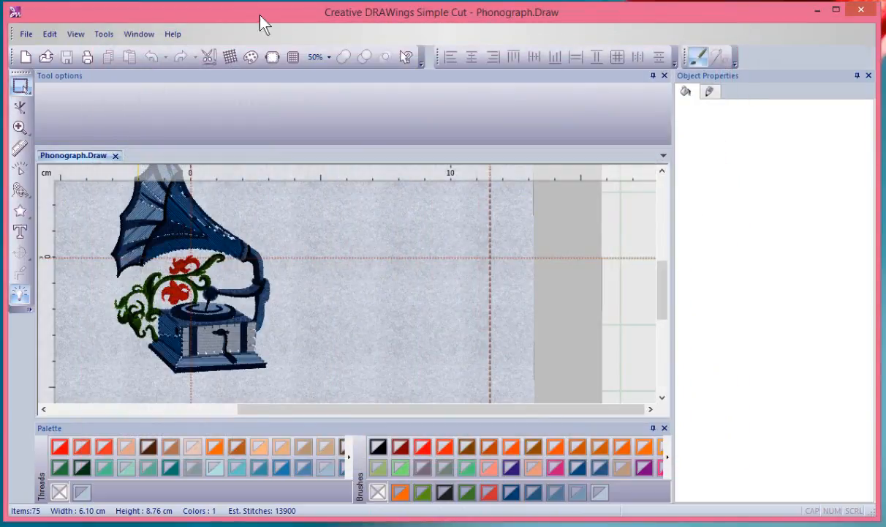
left_click(173, 33)
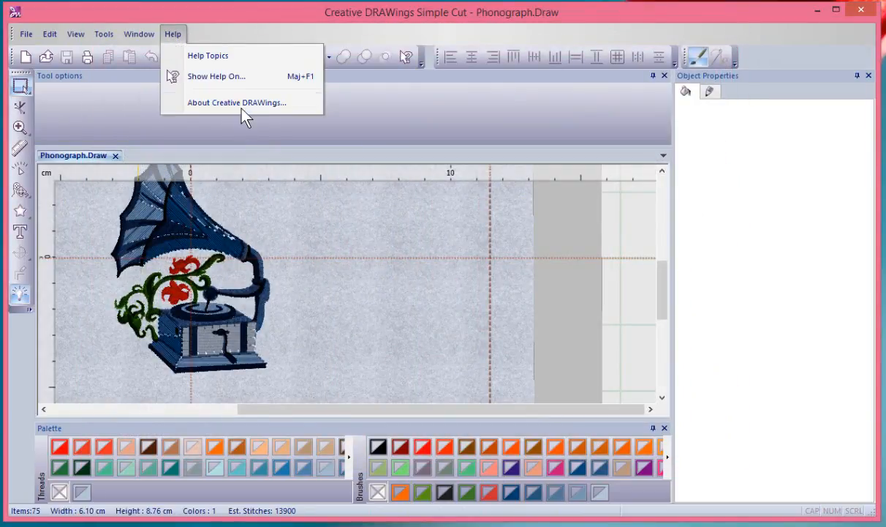
mouse_move(237, 101)
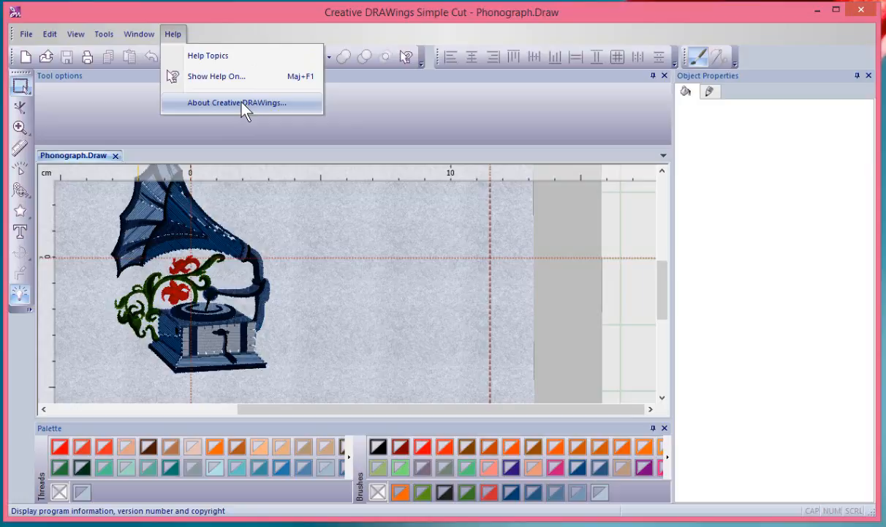
left_click(237, 103)
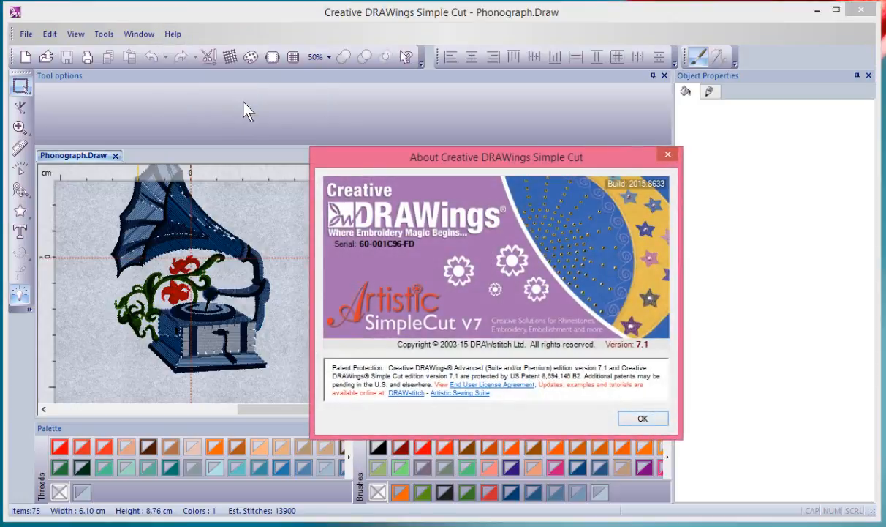
mouse_move(351, 259)
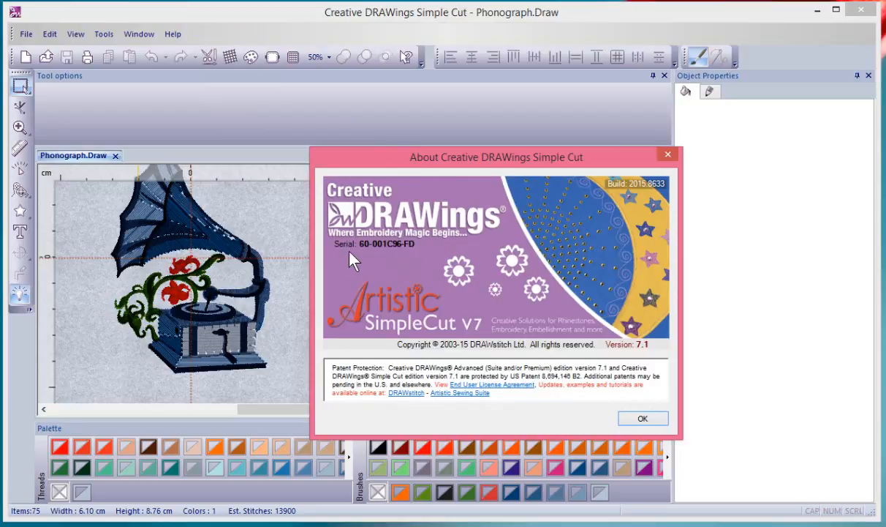
mouse_move(417, 263)
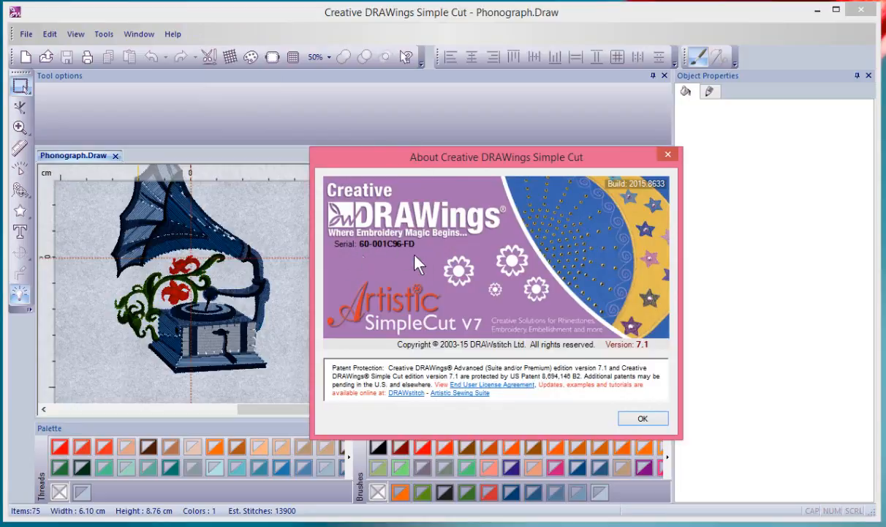
mouse_move(388, 264)
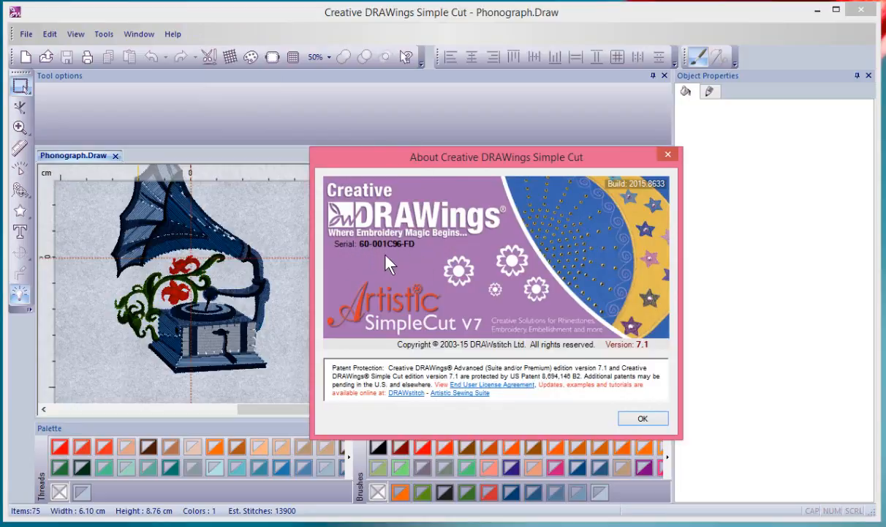
mouse_move(616, 358)
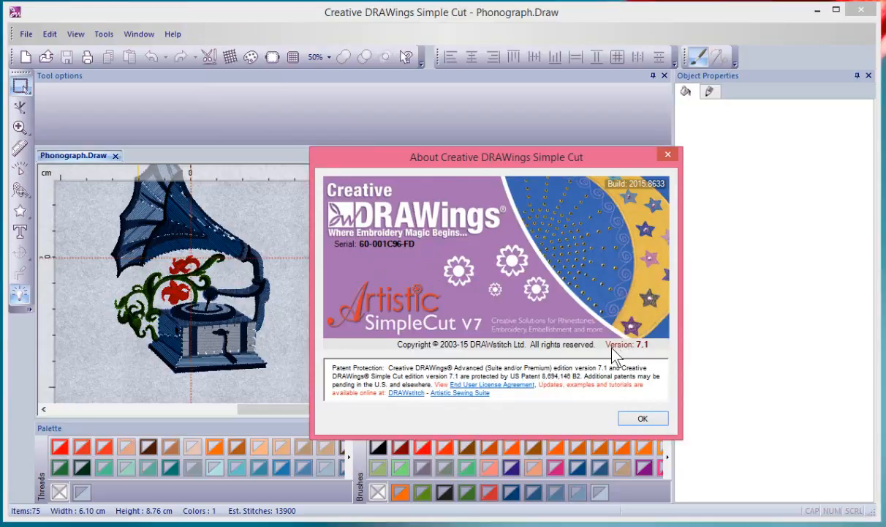
mouse_move(643, 358)
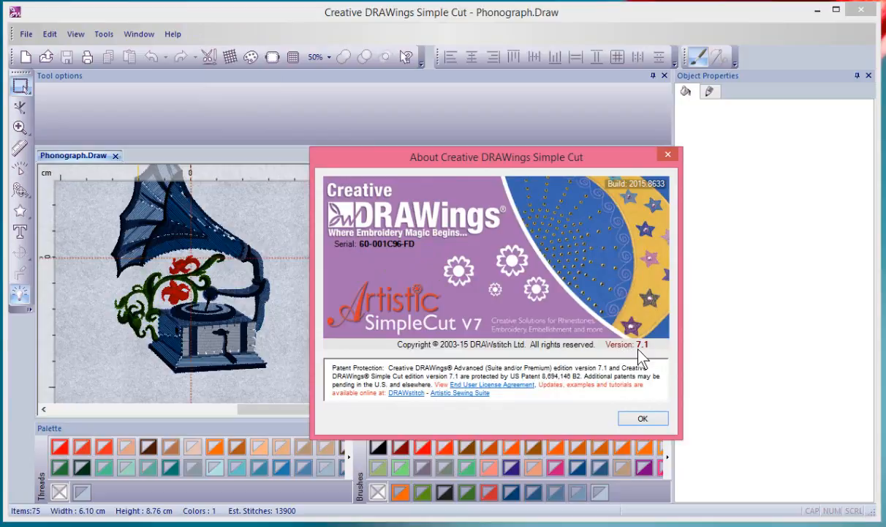
mouse_move(621, 198)
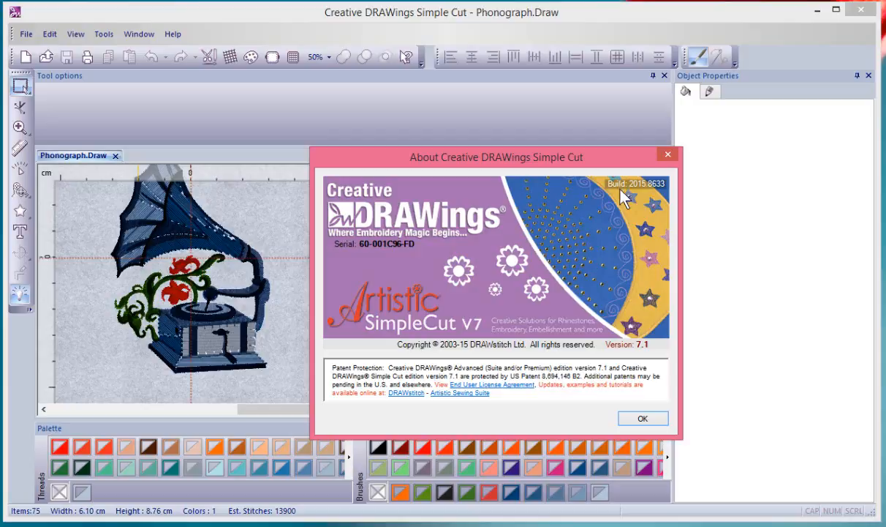
mouse_move(637, 192)
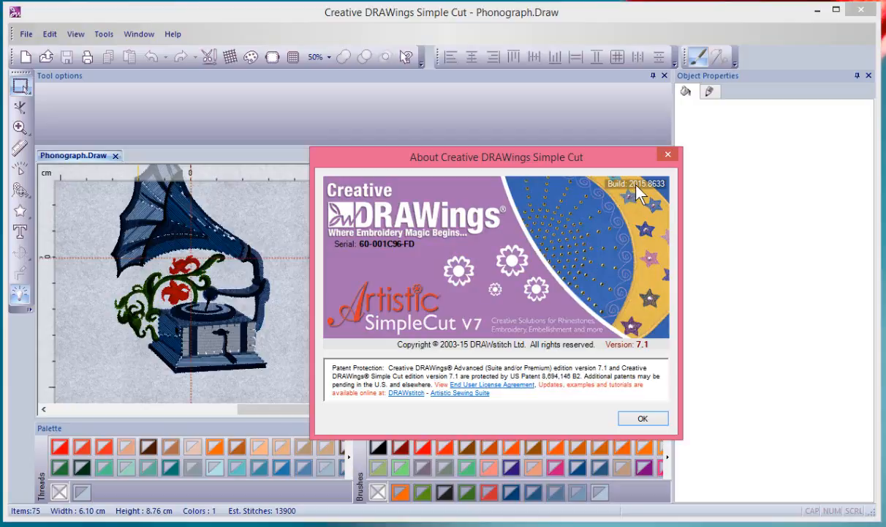
mouse_move(637, 194)
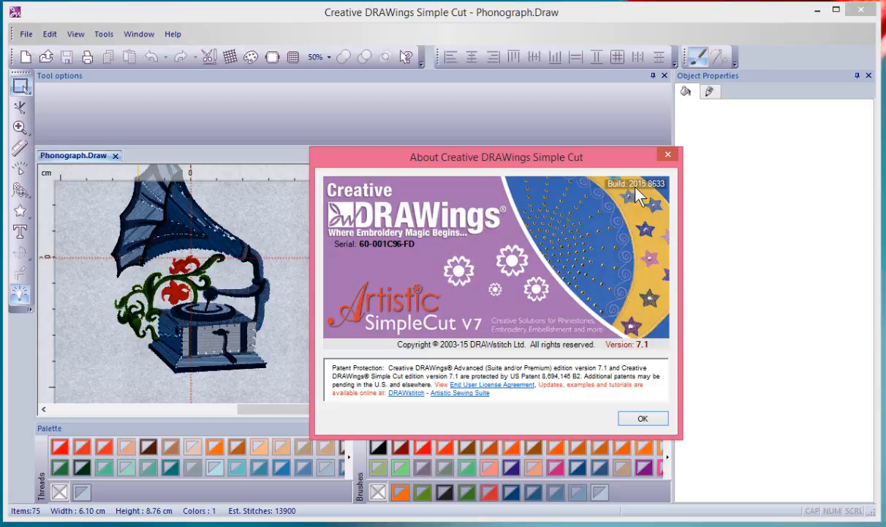
mouse_move(642, 348)
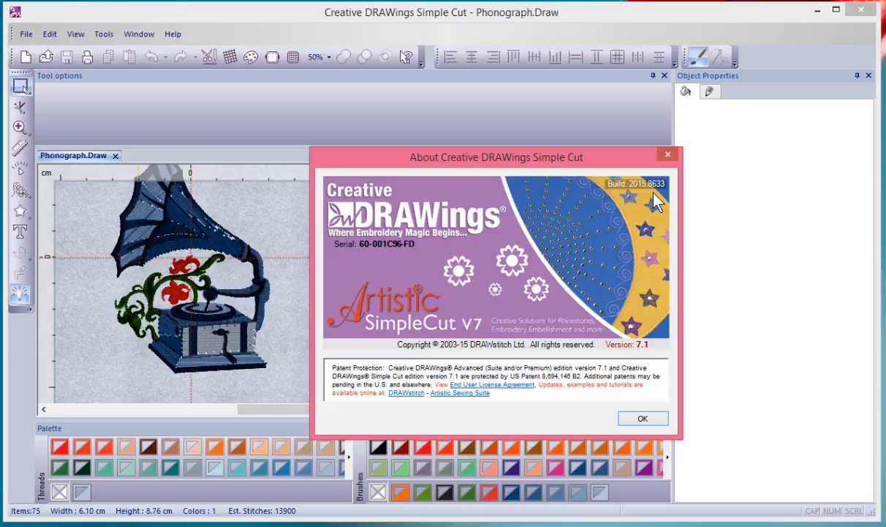
mouse_move(662, 161)
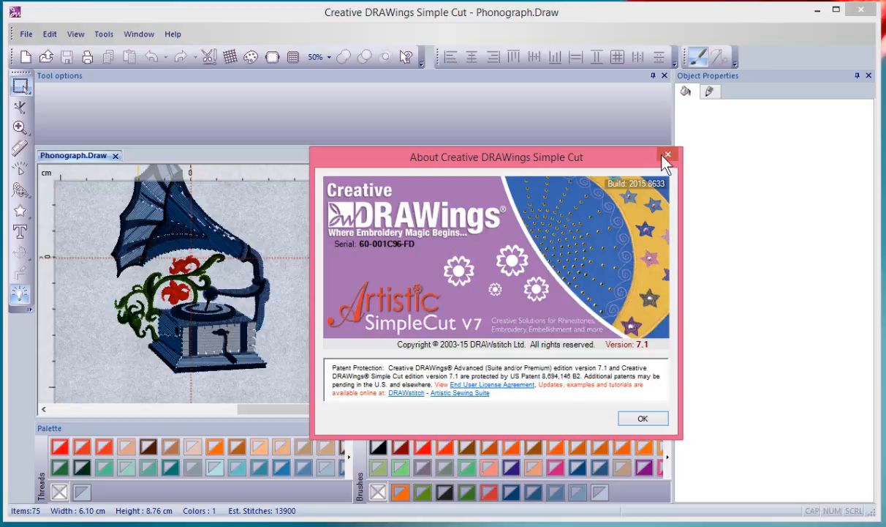
left_click(667, 157)
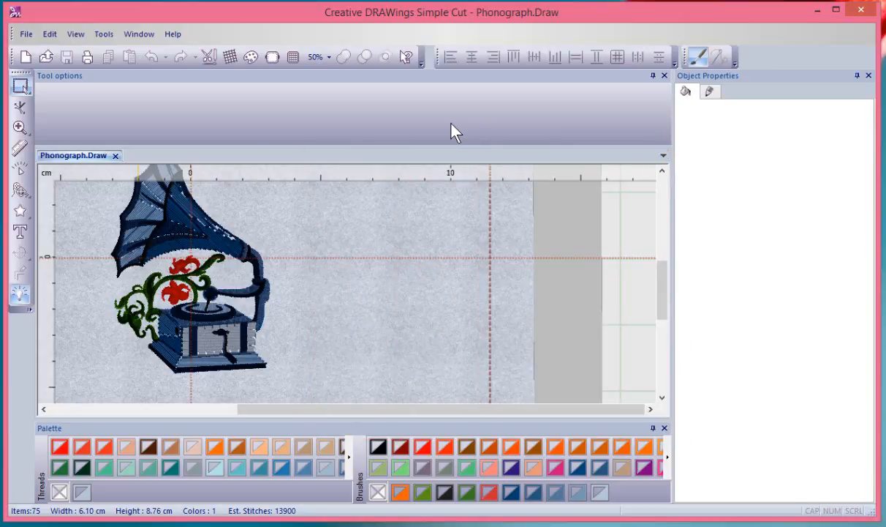
mouse_move(449, 128)
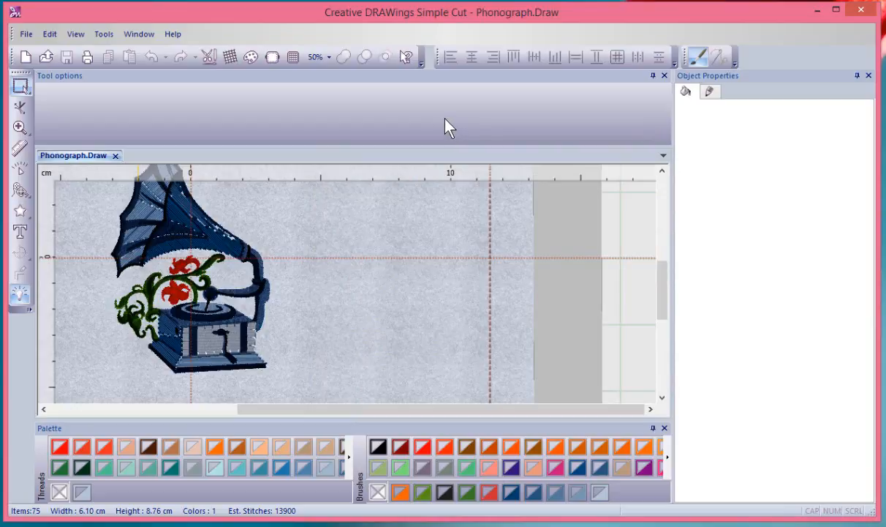